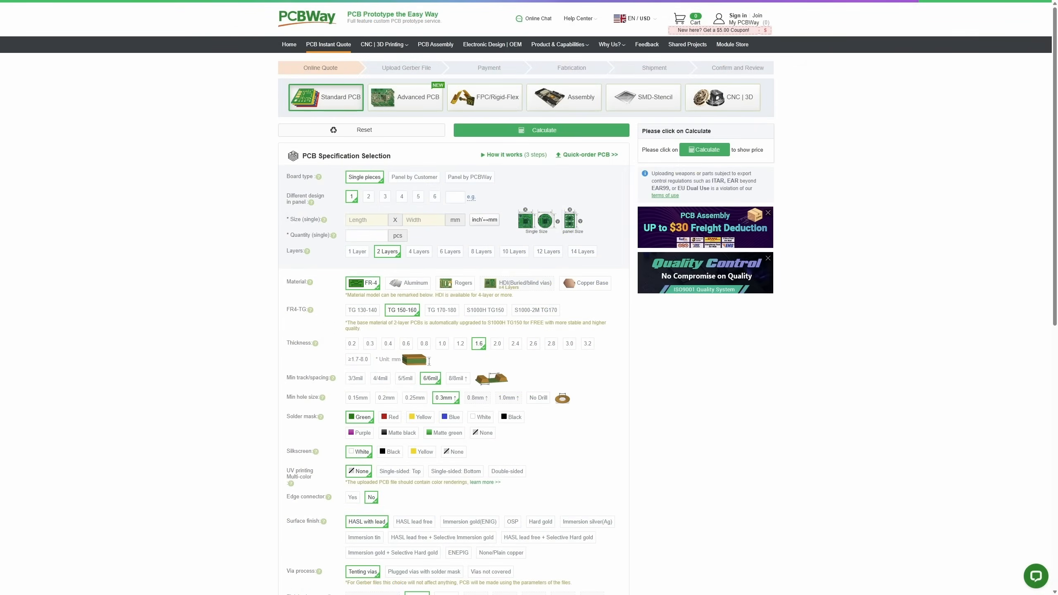
- Browse PCBWay's Shared Projects page and scroll down to the LogicAnalyzer V6.0 project of the week
left_click(1016, 578)
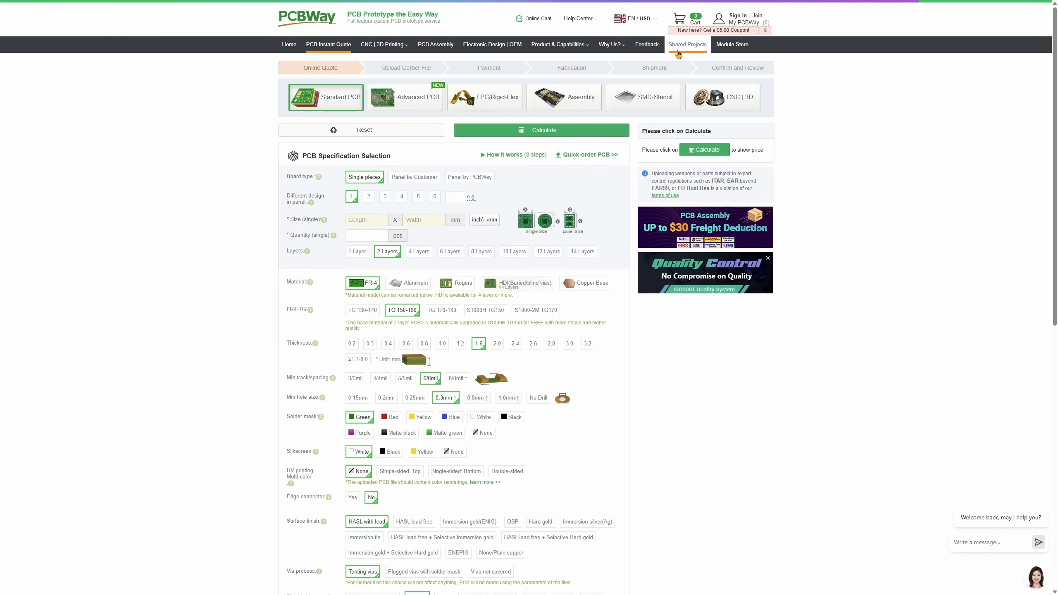
left_click(687, 44)
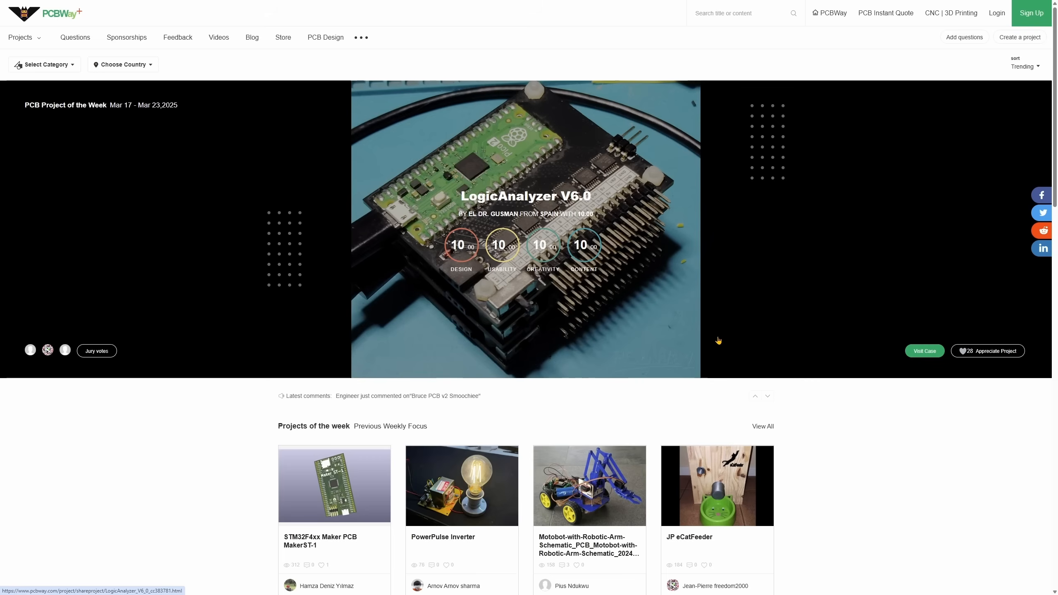
scroll("down", 3)
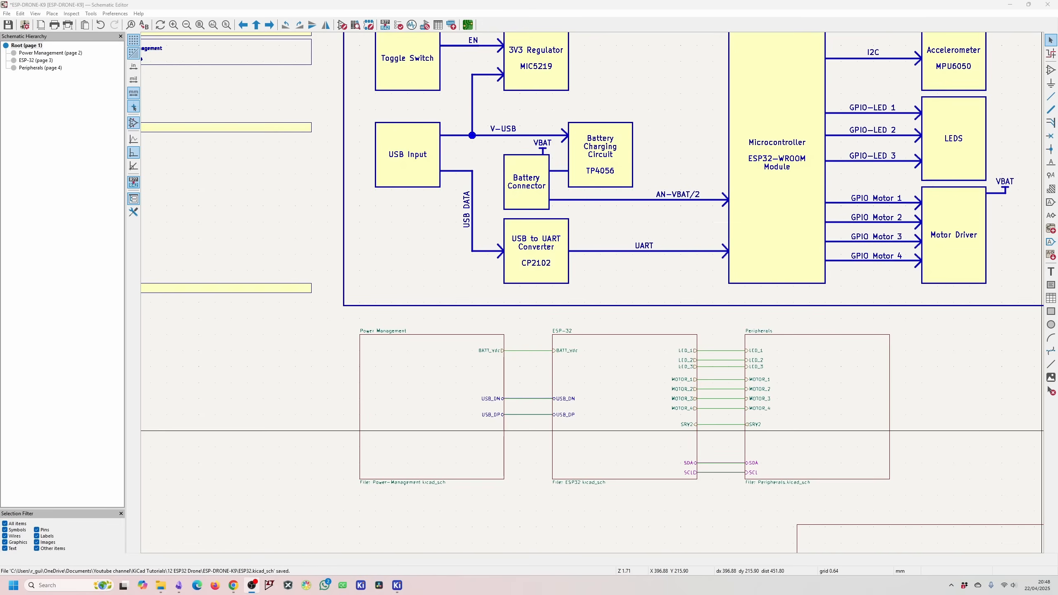
- Enter the Power Management sheet and view resistor R1's properties (5K1, 0402, LCSC fields)
double_click(50, 53)
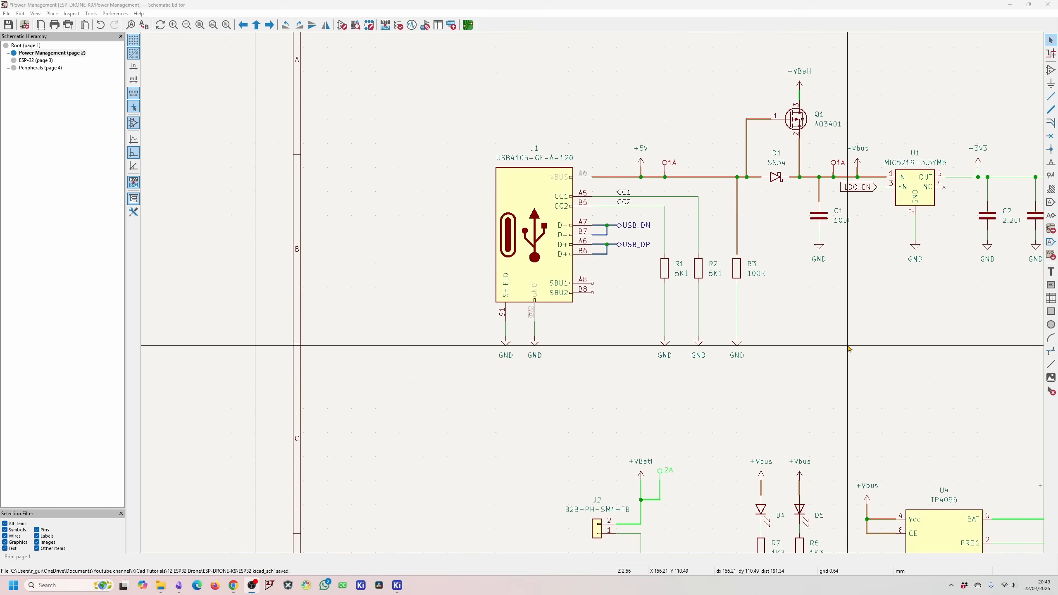
mouse_move(667, 272)
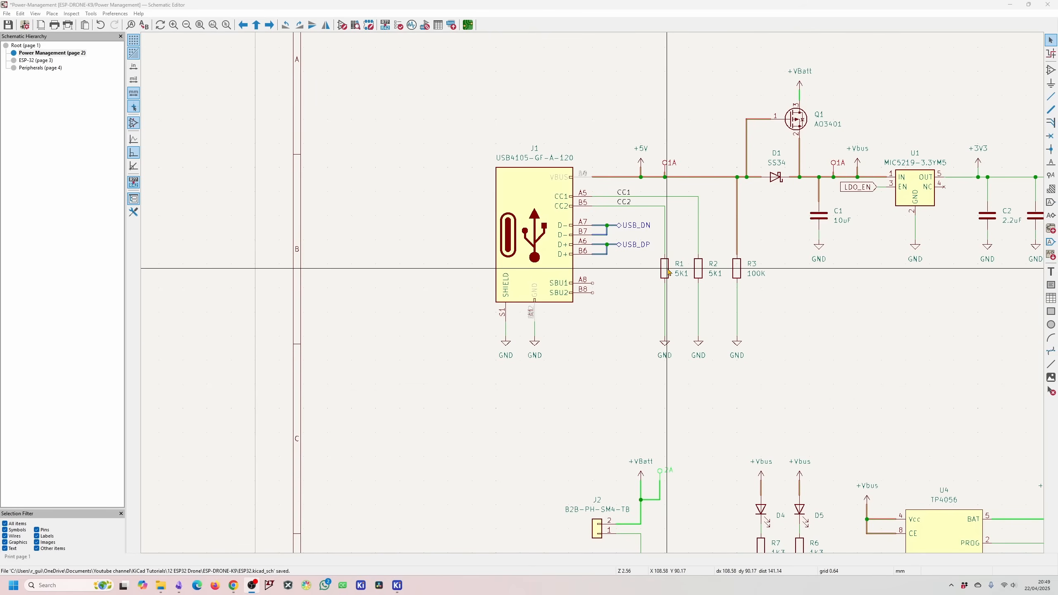
left_click(668, 273)
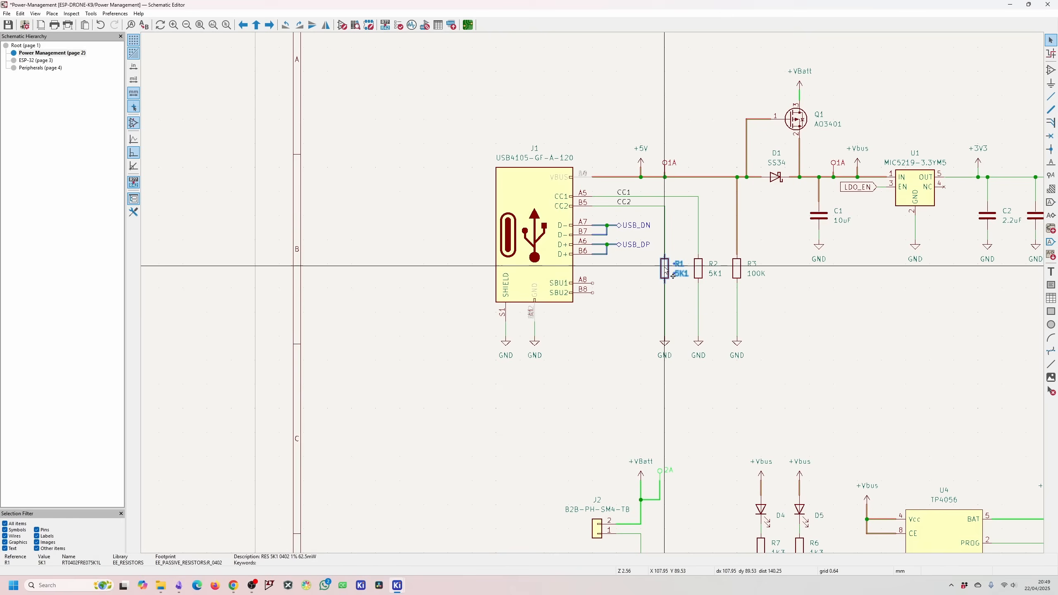
double_click(667, 267)
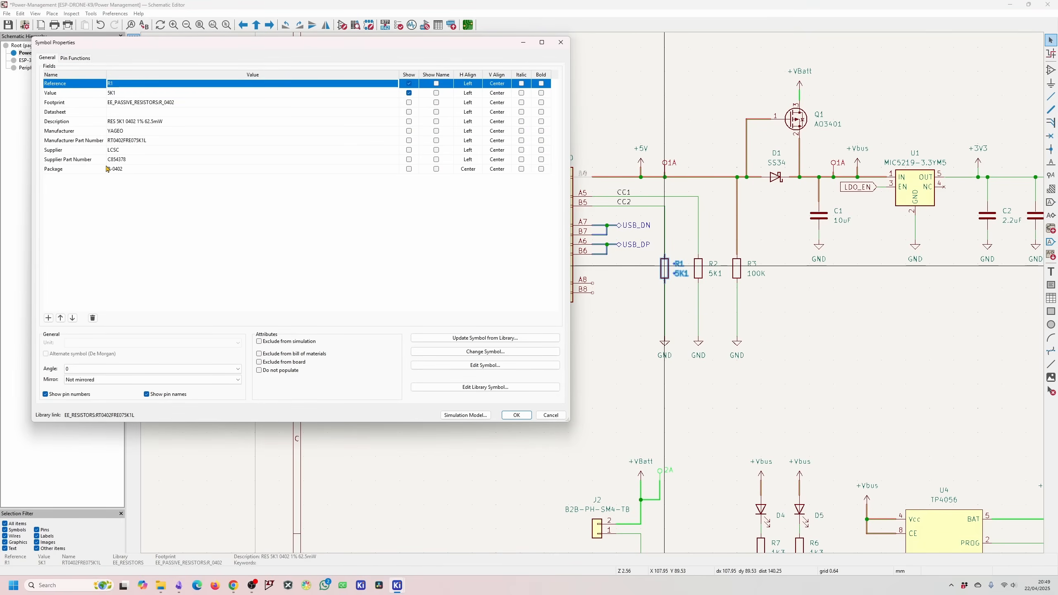
mouse_move(134, 168)
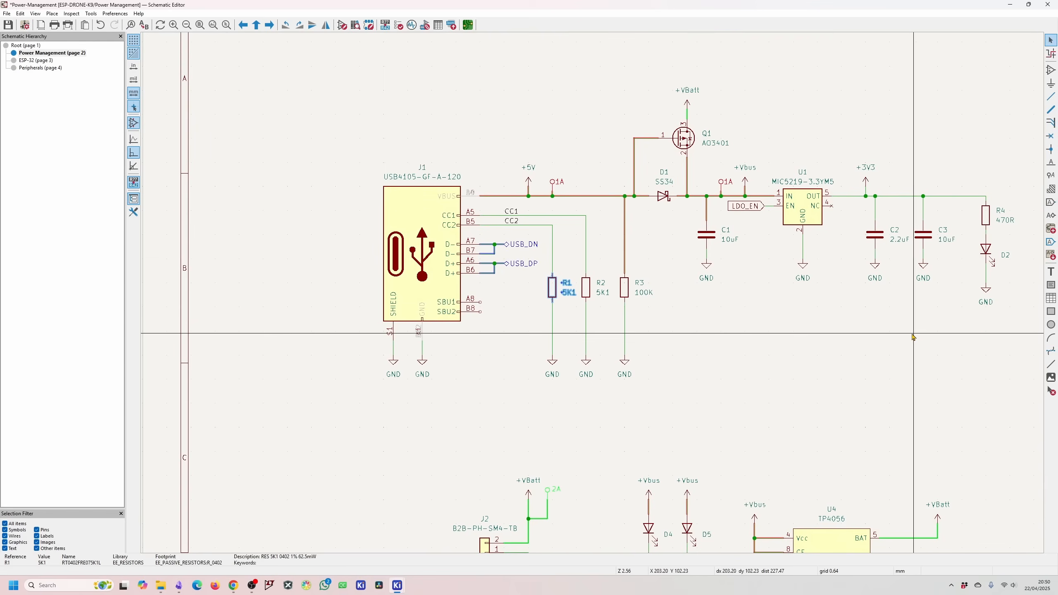
- View regulator U1's properties showing MIC5219-3.3YM5, SOT-23-5 footprint and datasheet link
double_click(803, 206)
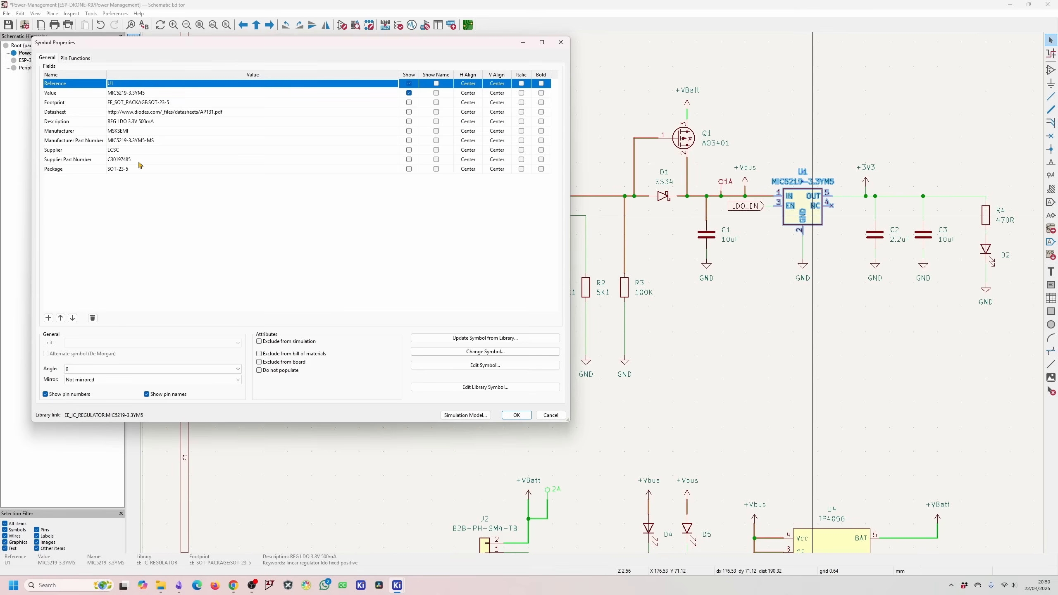
mouse_move(125, 162)
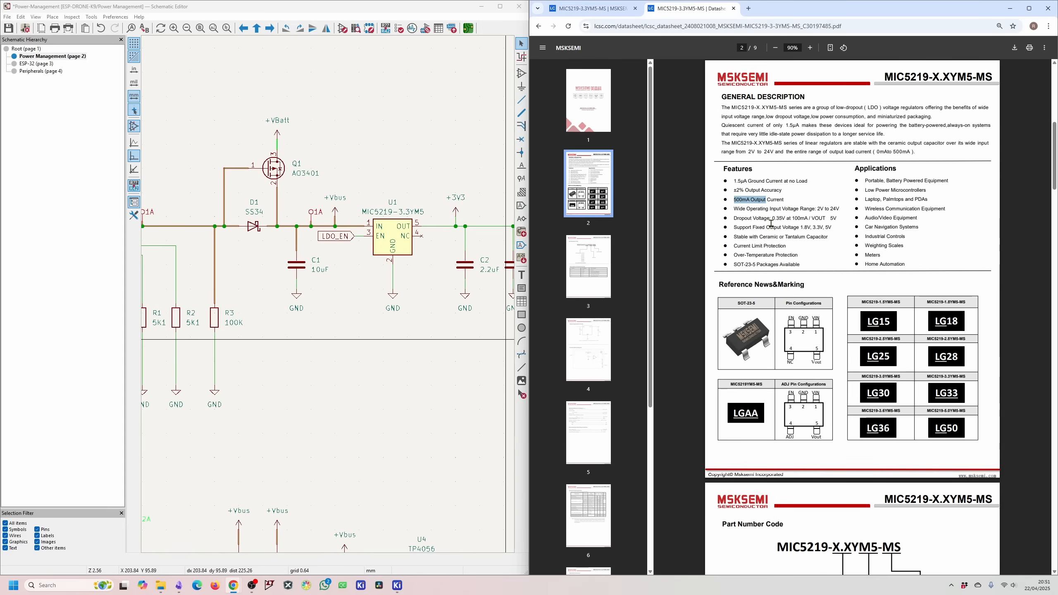
mouse_move(758, 257)
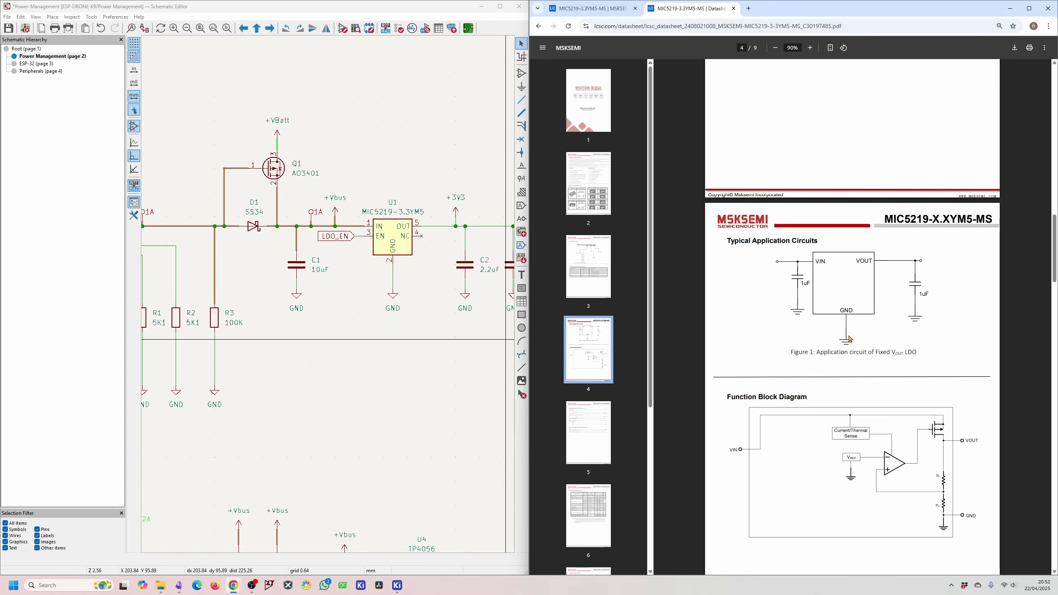
mouse_move(807, 284)
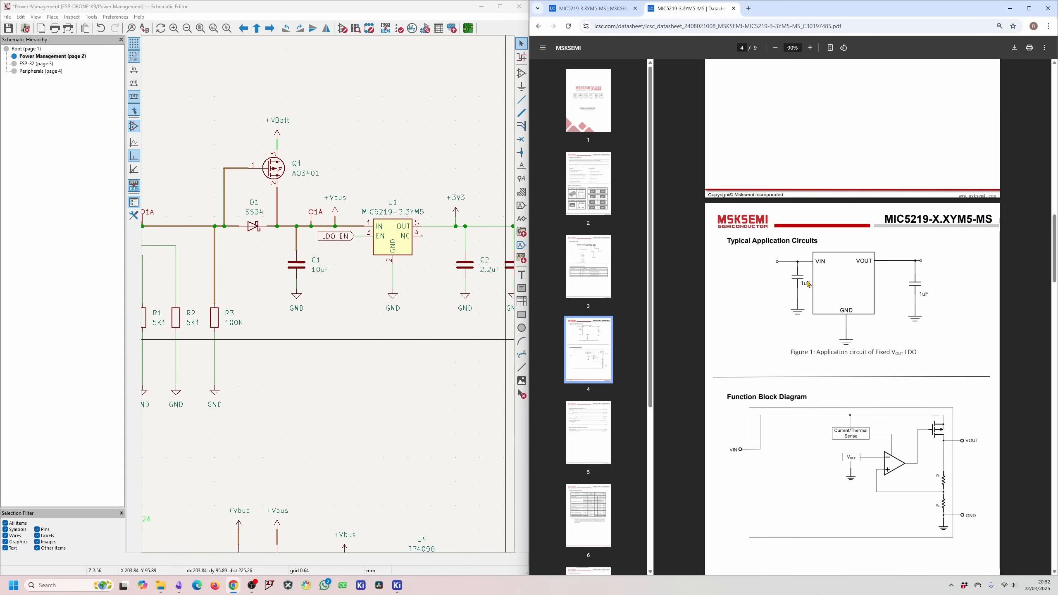
mouse_move(803, 289)
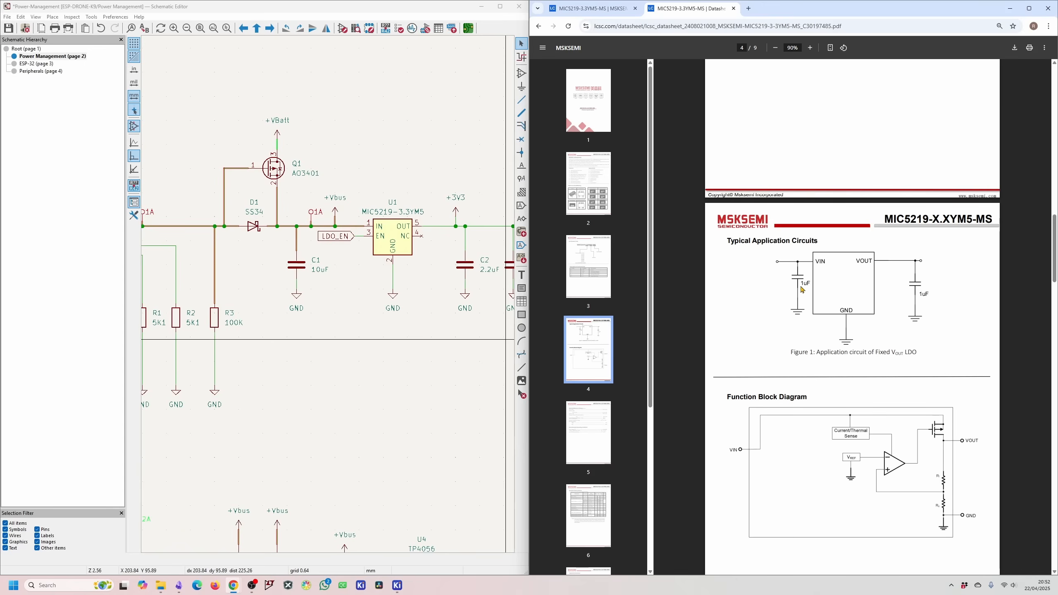
mouse_move(846, 285)
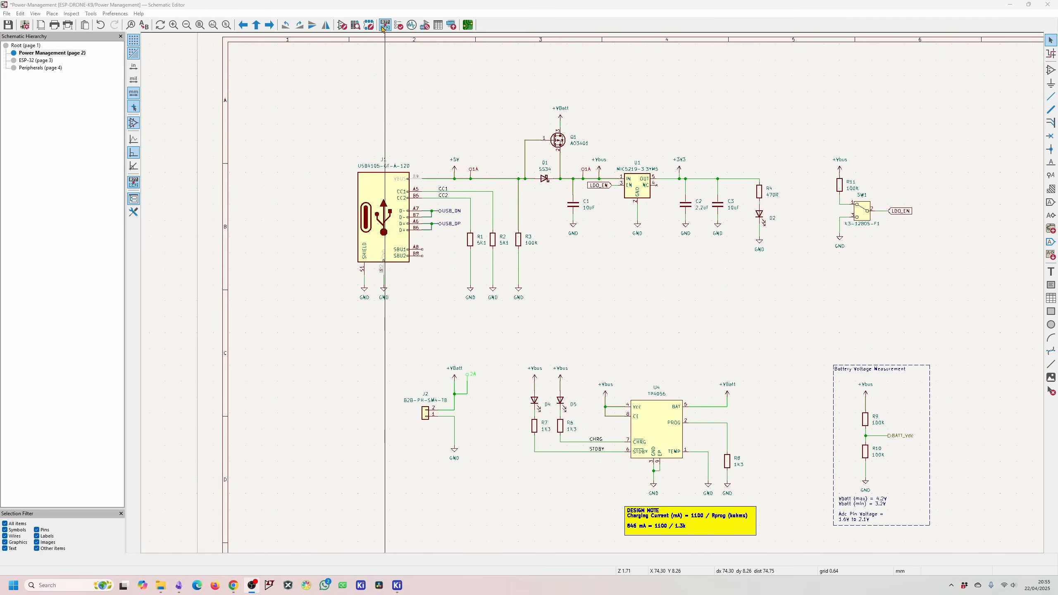
mouse_move(385, 24)
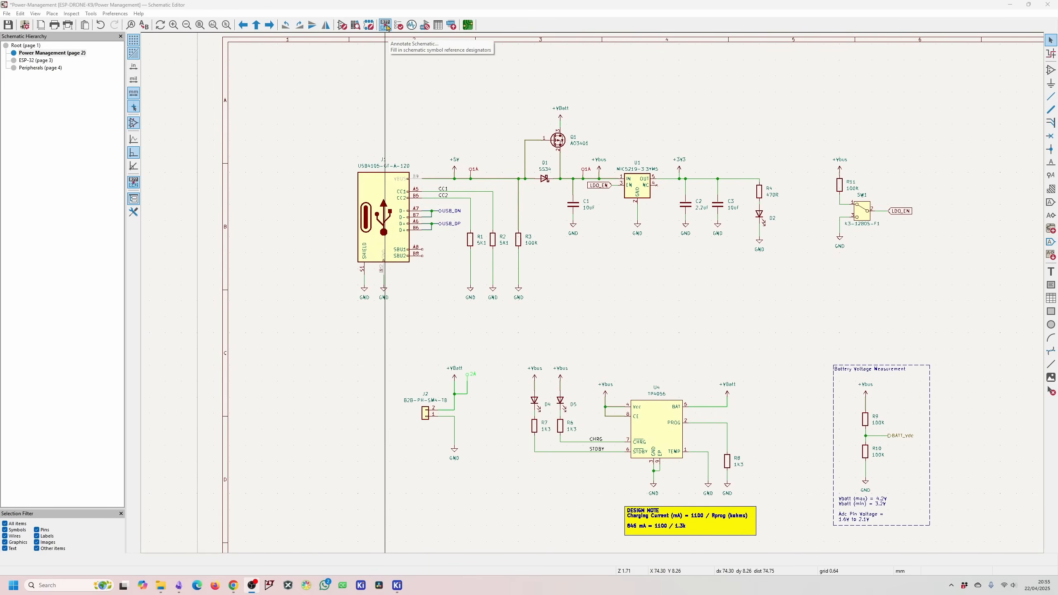
- Bring up the Annotate Schematic dialog scoped to the entire schematic, keeping existing annotations
left_click(384, 25)
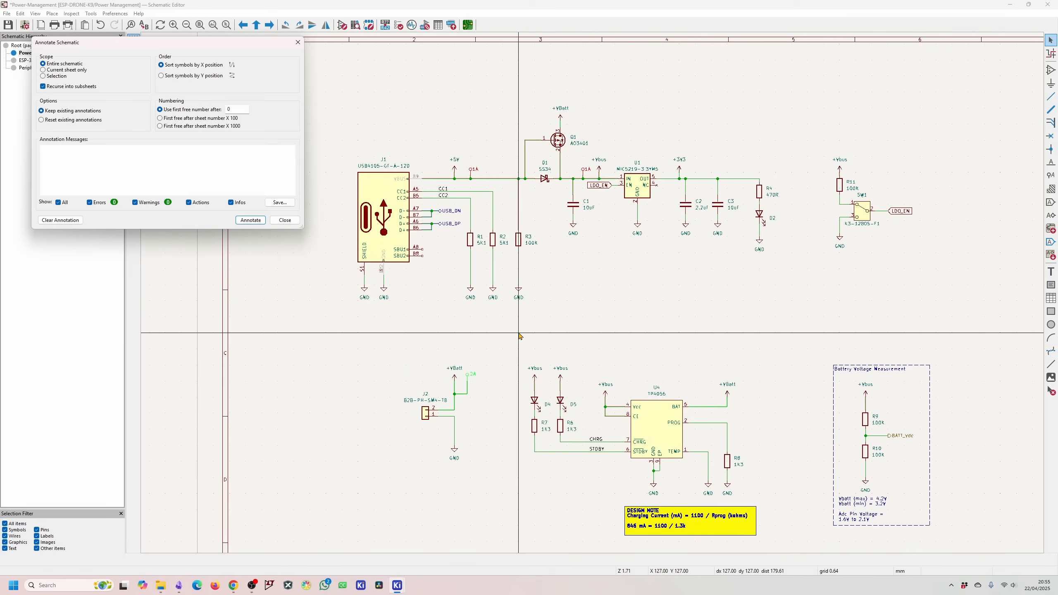
mouse_move(533, 337)
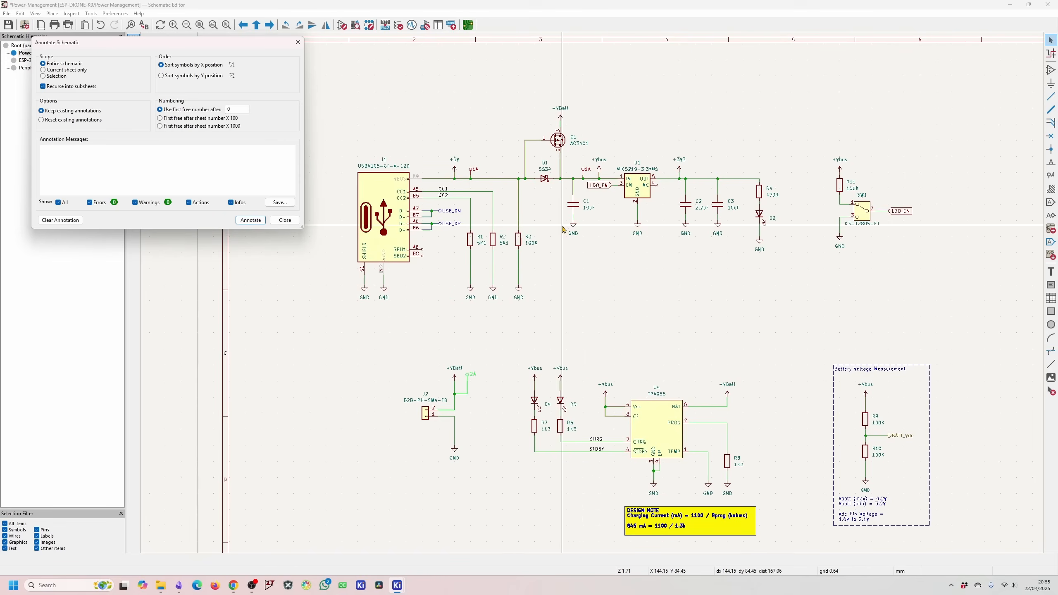
mouse_move(586, 261)
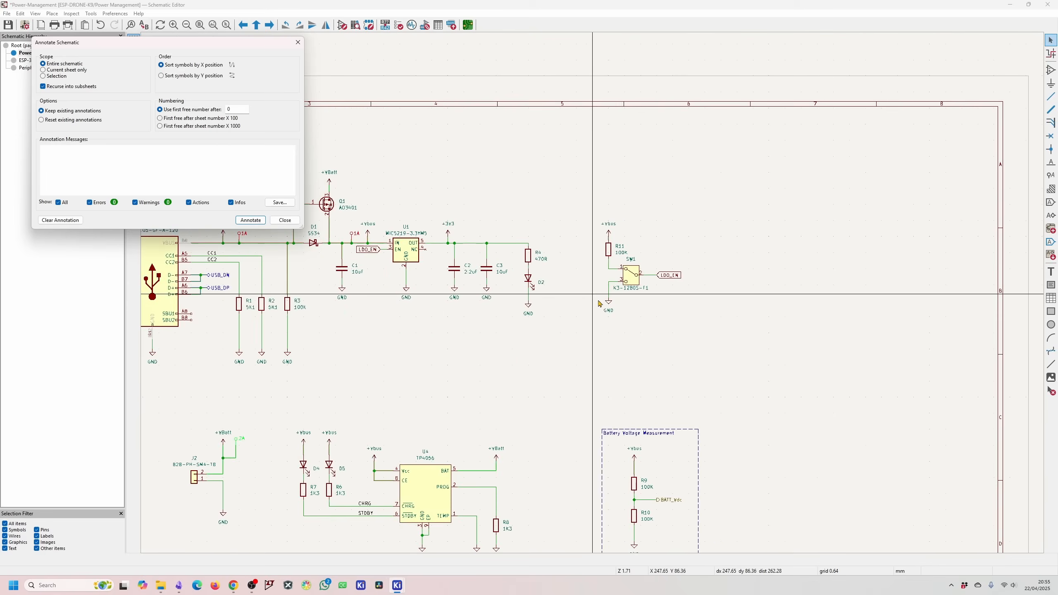
mouse_move(78, 200)
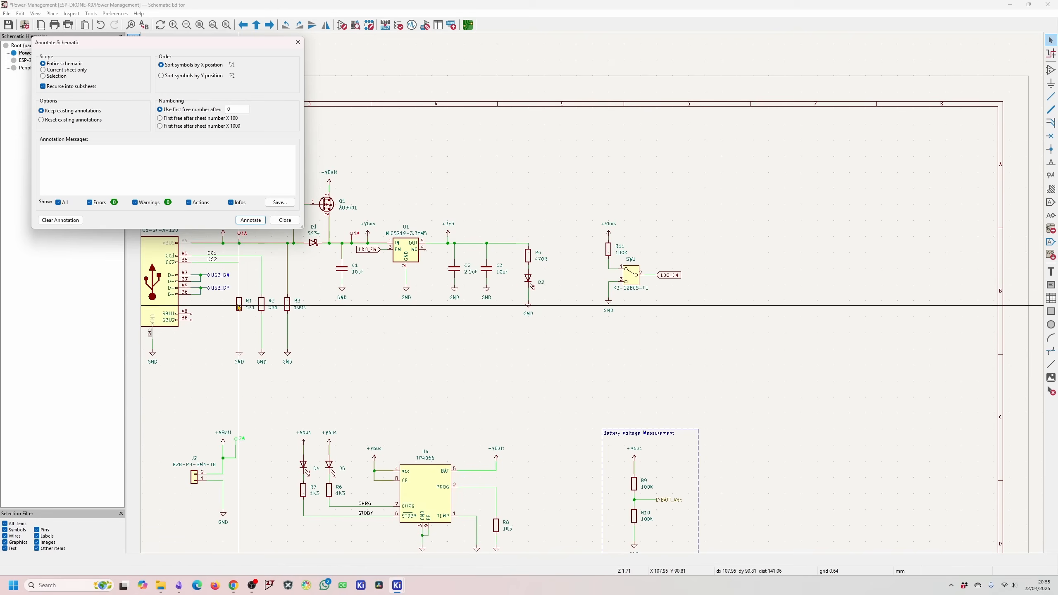
mouse_move(430, 290)
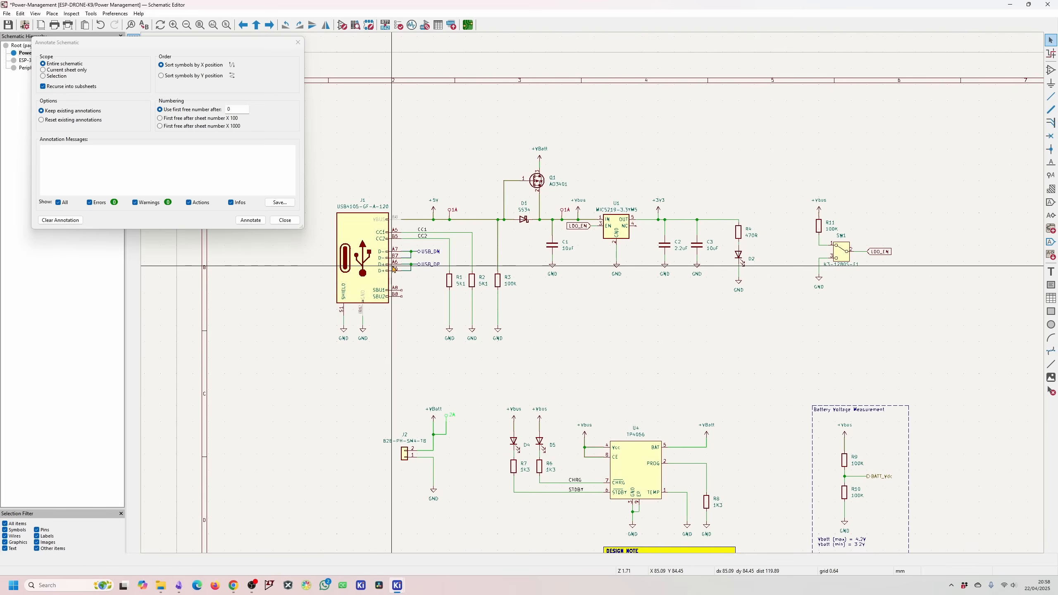
mouse_move(181, 298)
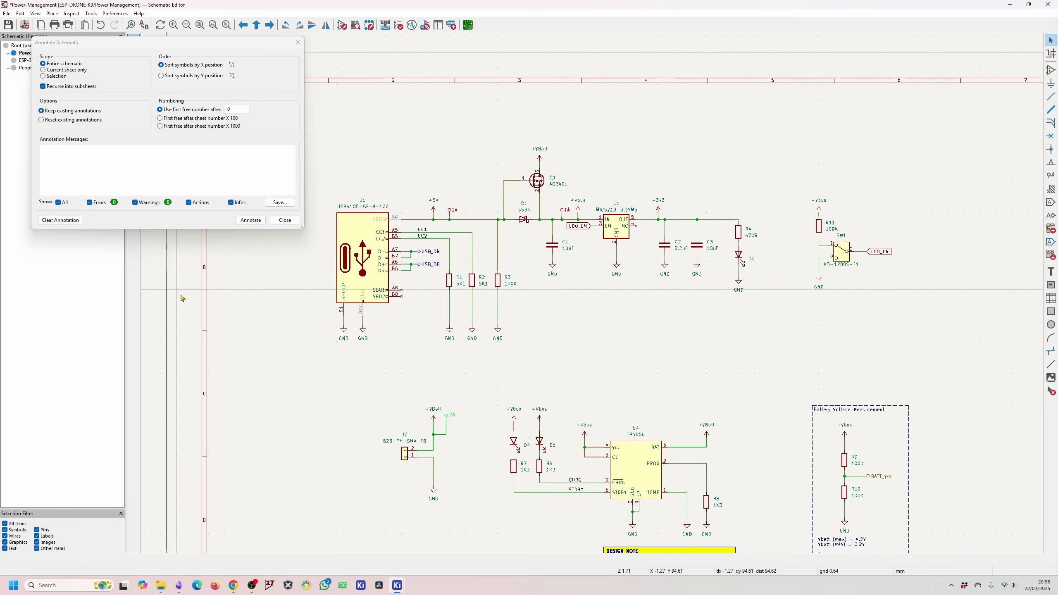
mouse_move(457, 288)
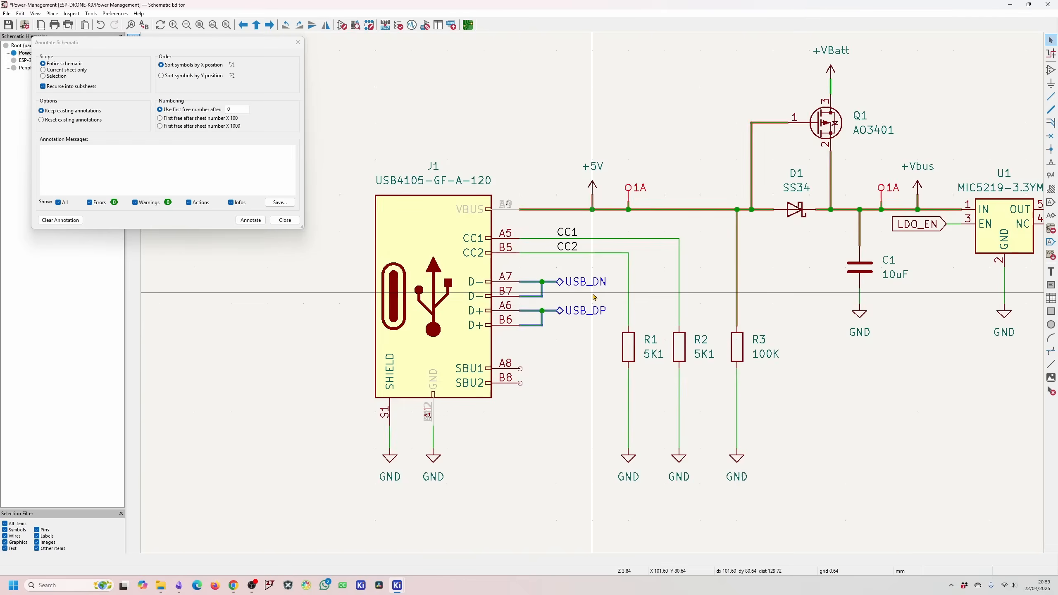
scroll("down", 3)
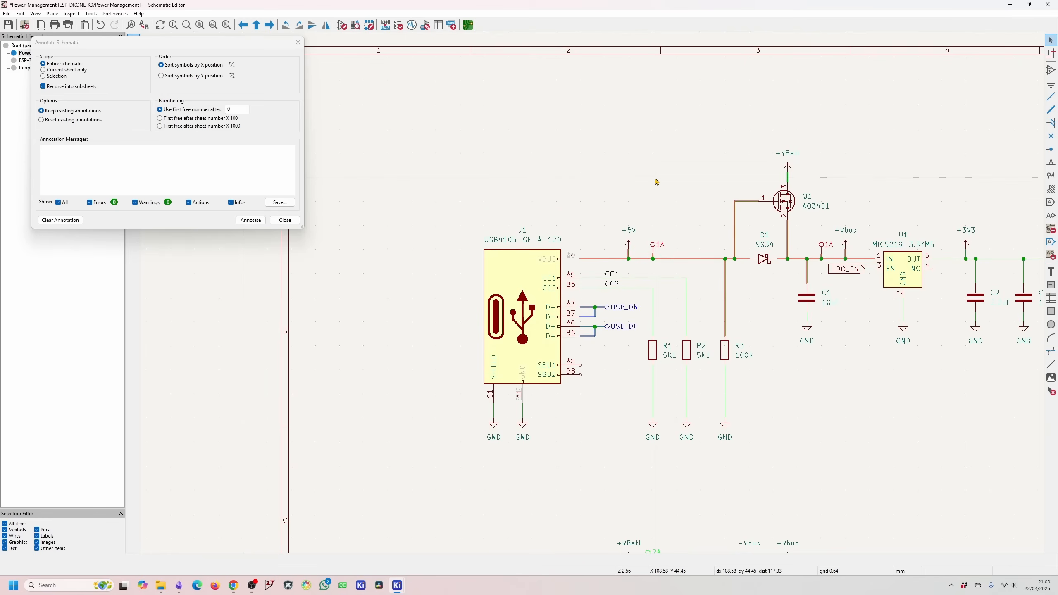
mouse_move(612, 288)
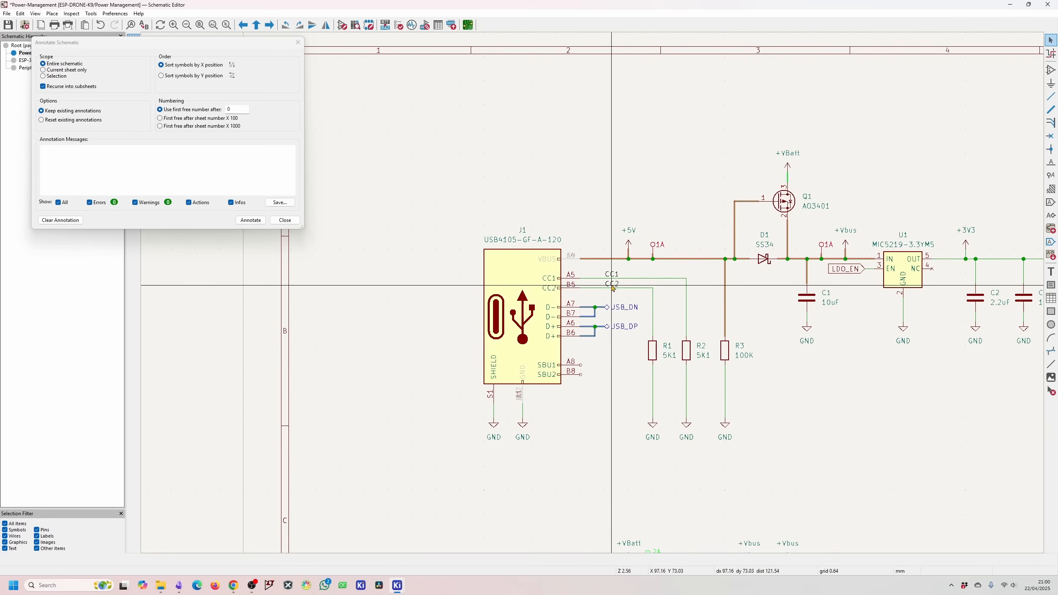
mouse_move(700, 149)
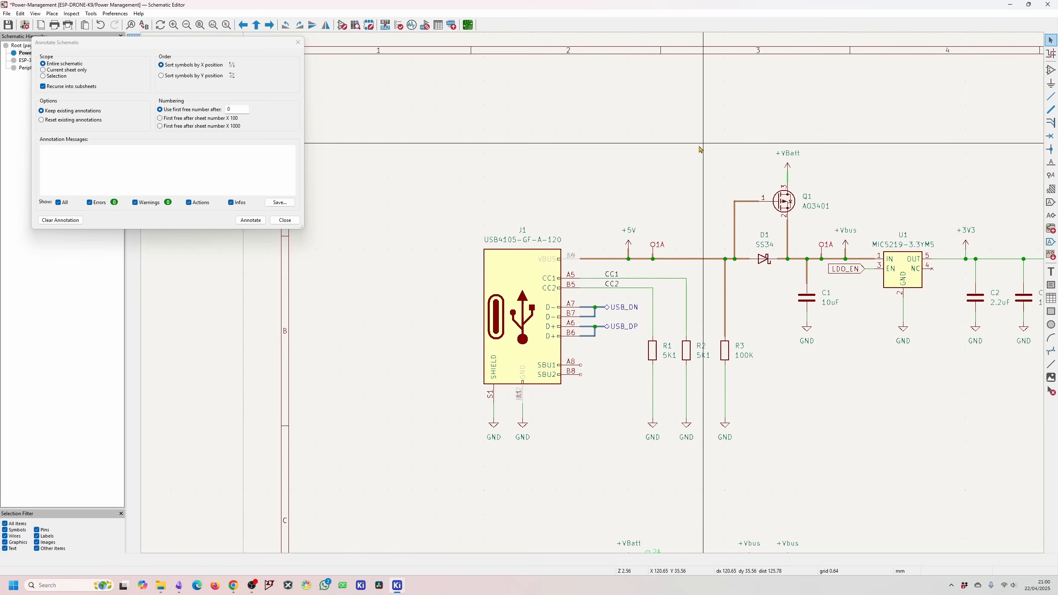
mouse_move(718, 212)
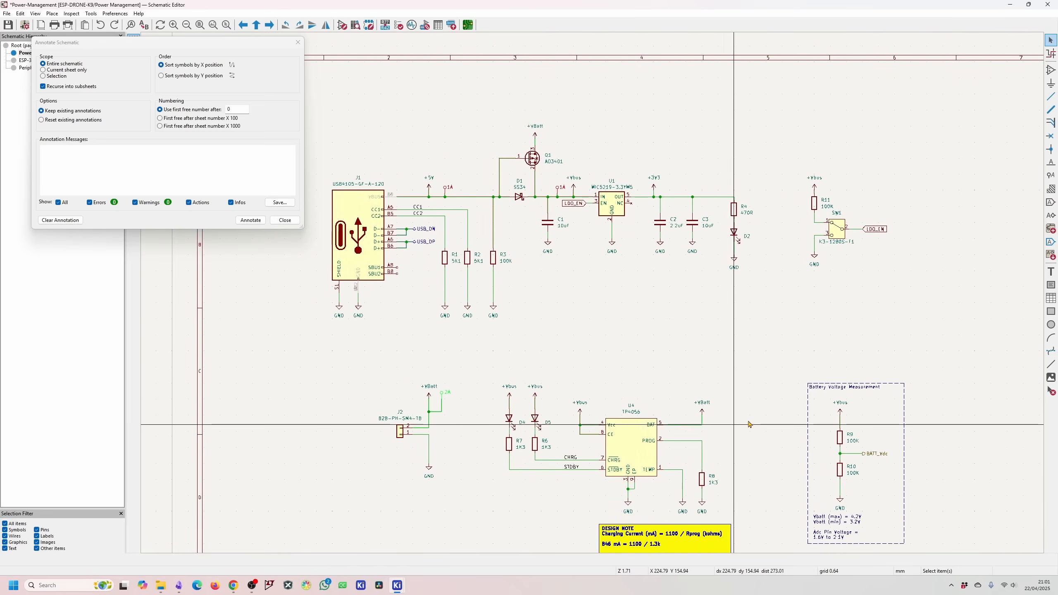
mouse_move(540, 204)
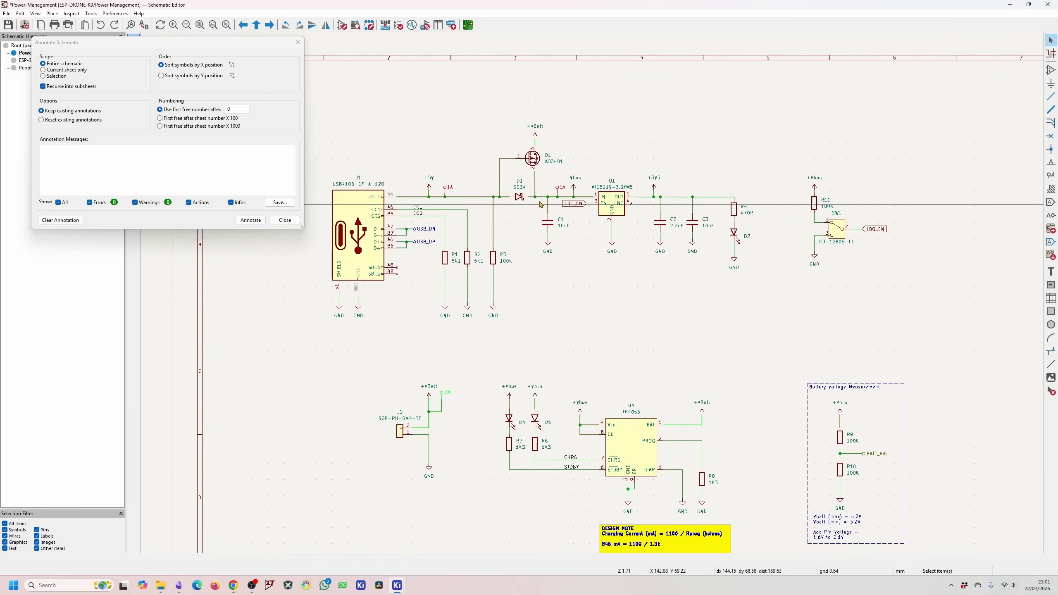
mouse_move(535, 133)
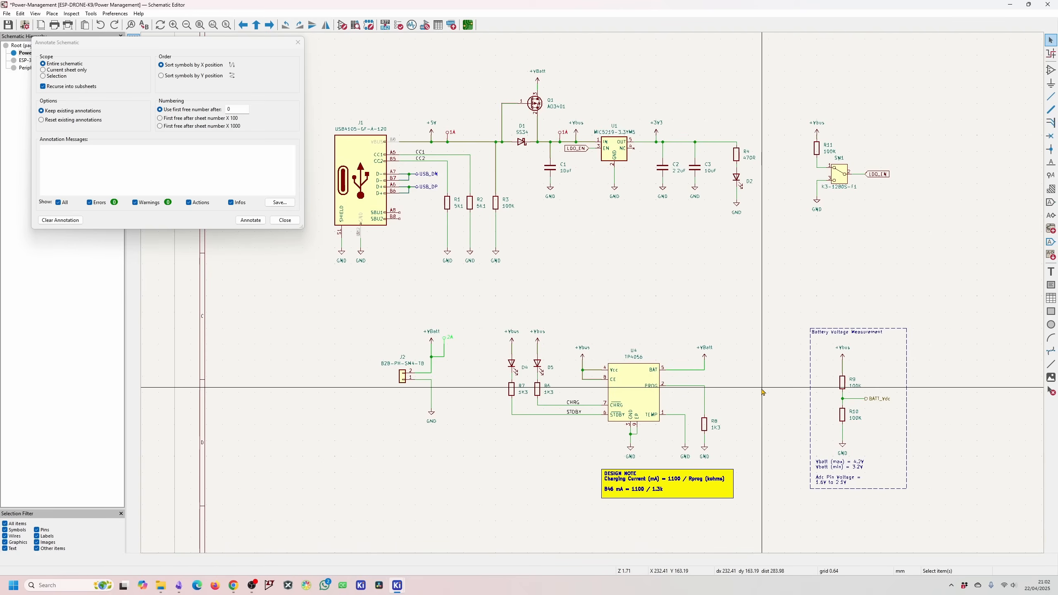
mouse_move(765, 390)
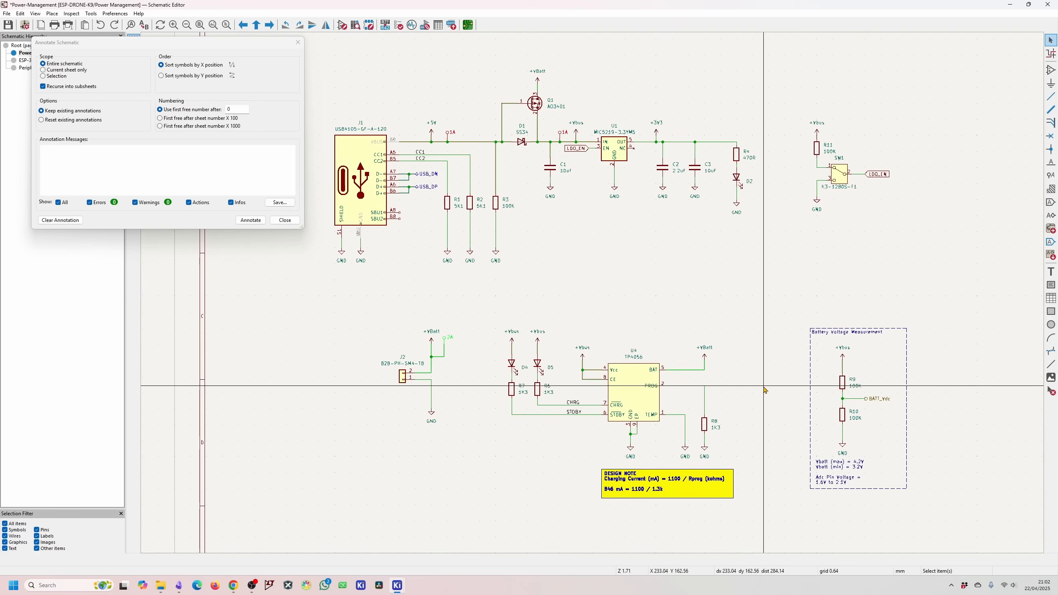